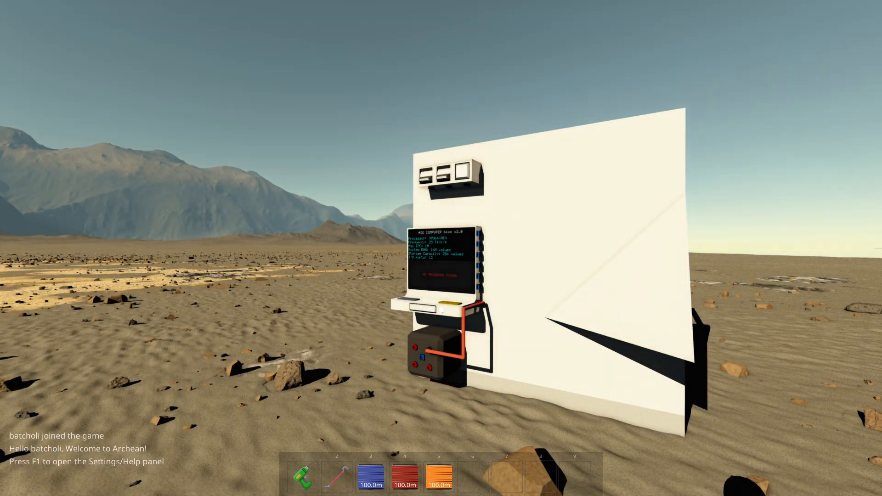
mouse_move(441, 248)
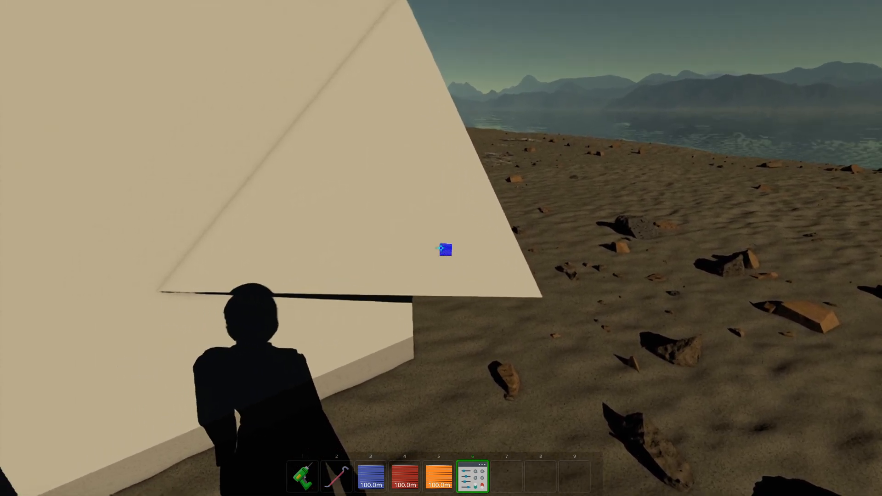
mouse_move(441, 248)
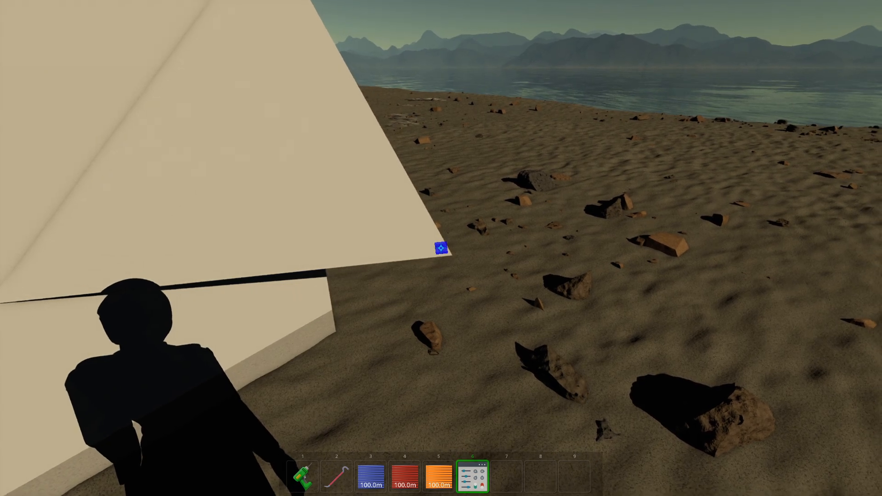
mouse_move(441, 248)
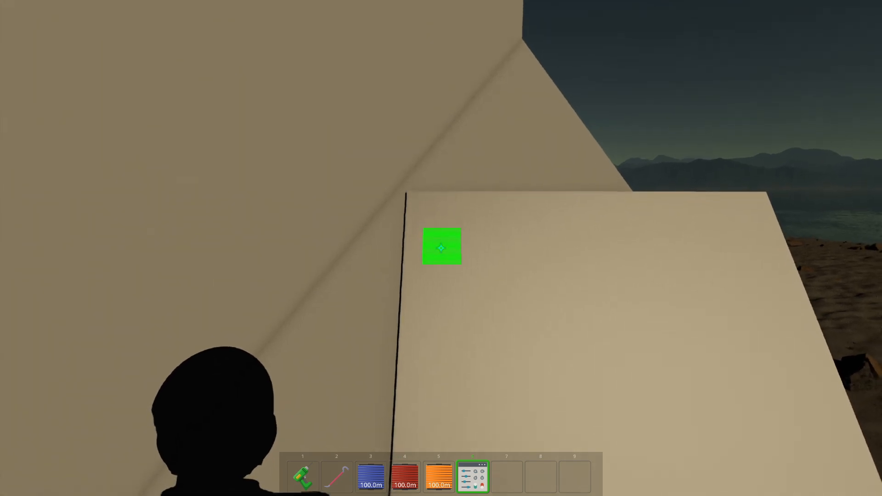
mouse_move(441, 247)
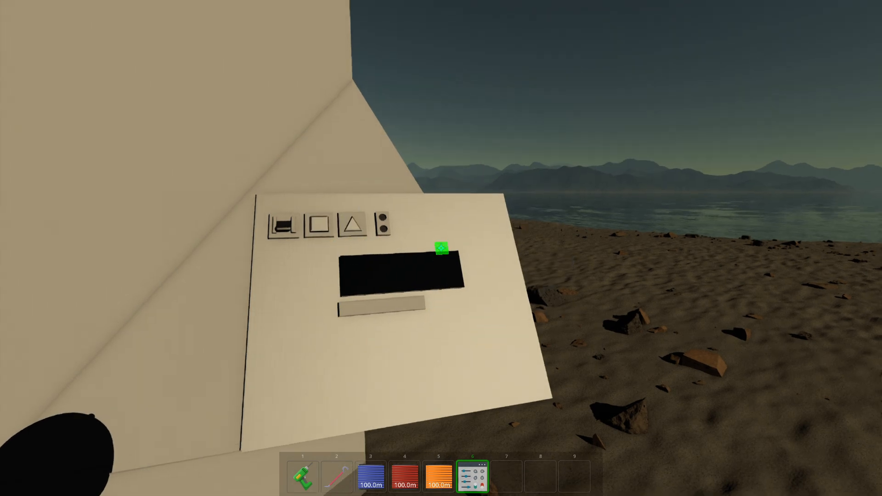
mouse_move(441, 254)
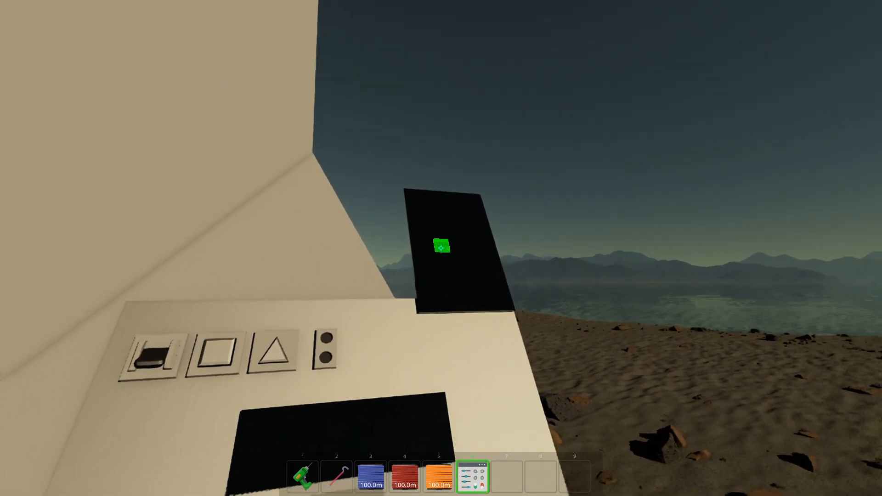
mouse_move(441, 248)
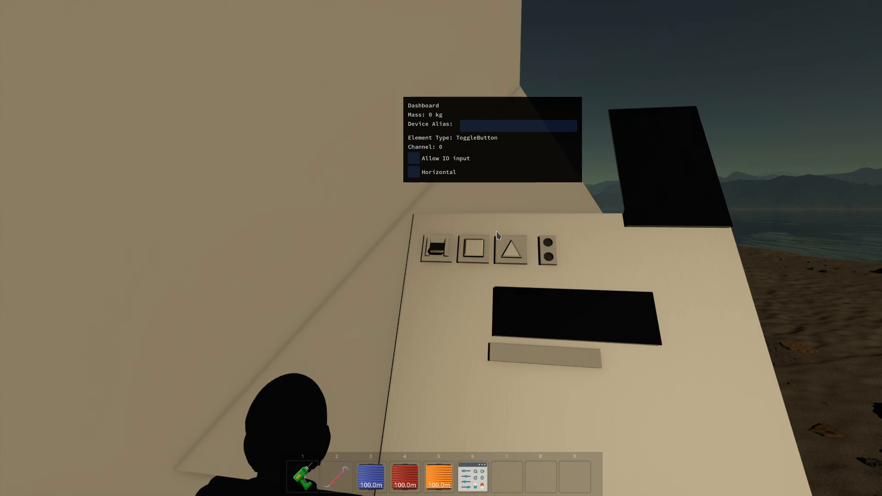
mouse_move(422, 194)
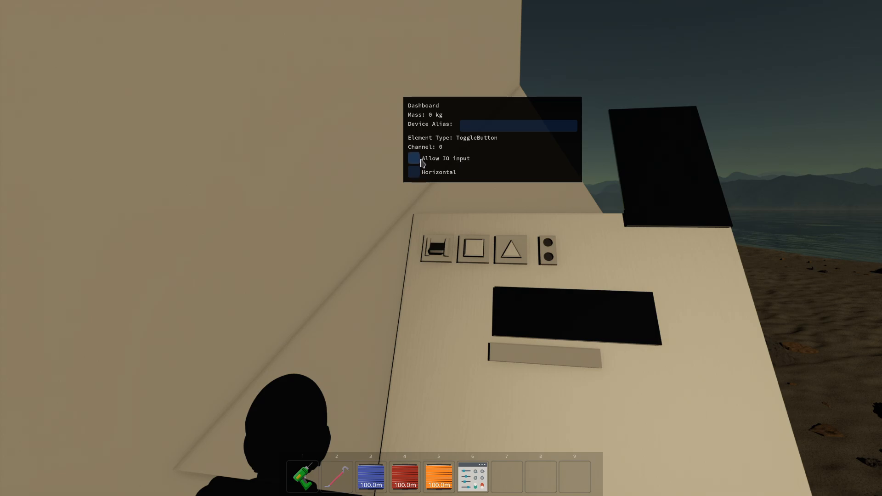
mouse_move(463, 295)
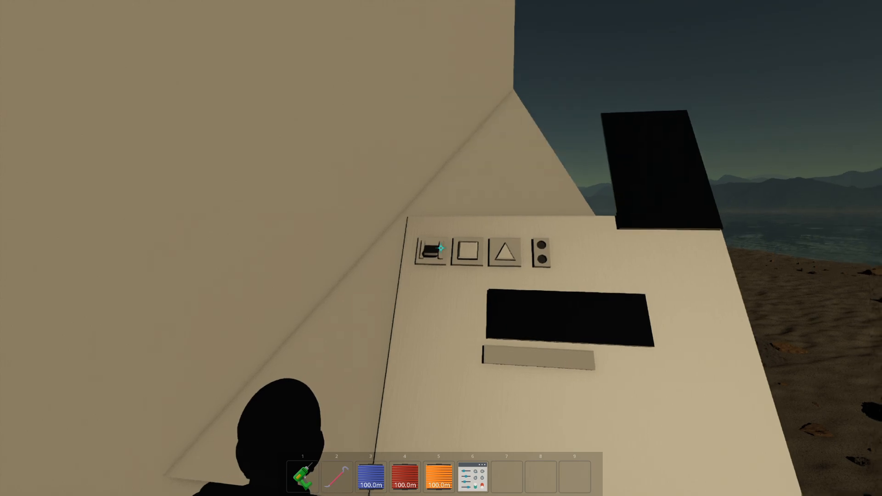
left_click(440, 249)
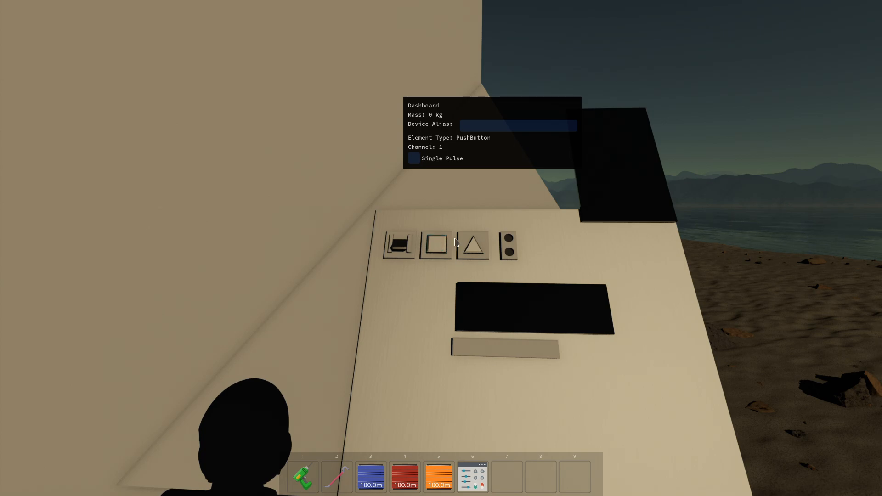
left_click(413, 158)
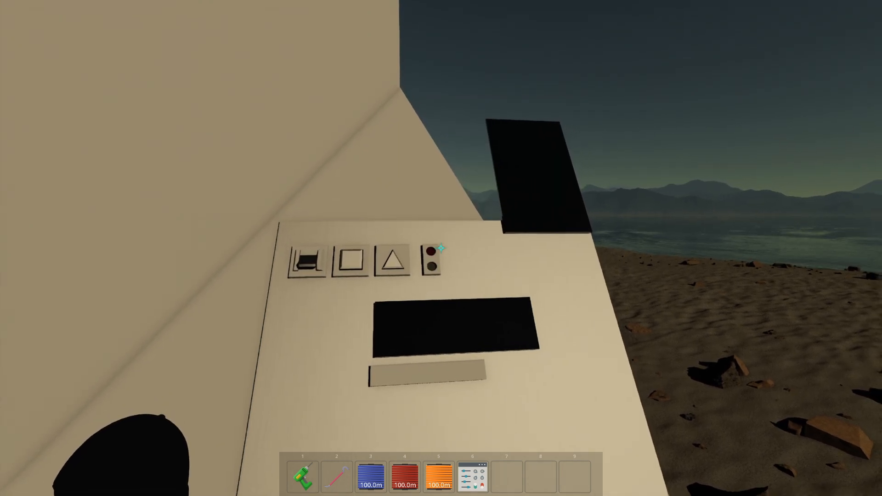
left_click(432, 262)
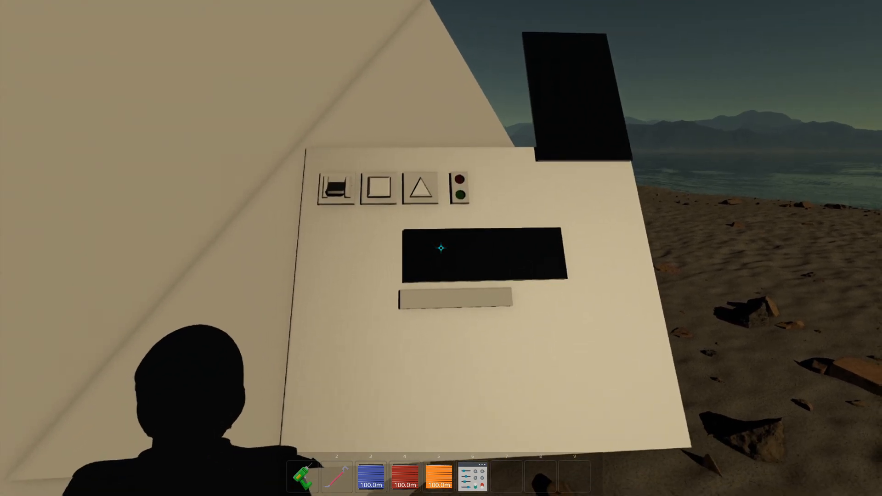
mouse_move(441, 248)
type("fkjhsdgkdjf")
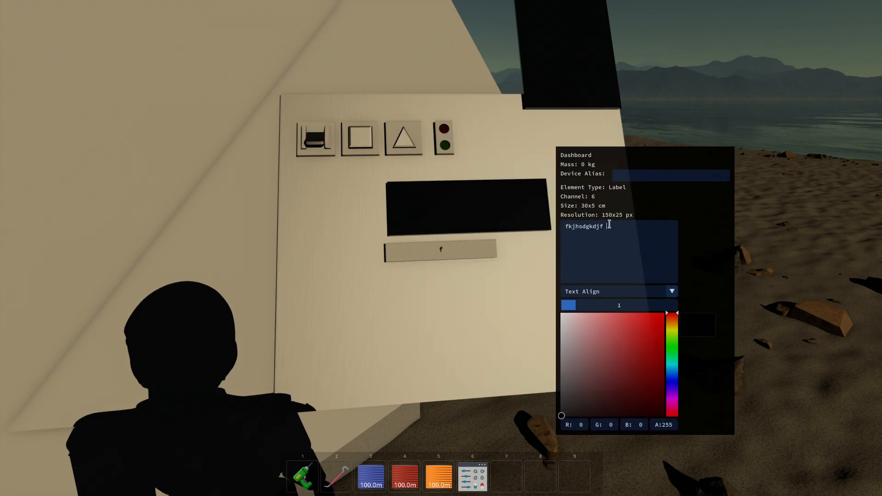
- Change the label text to "Hello" and colour it red
type("Hel")
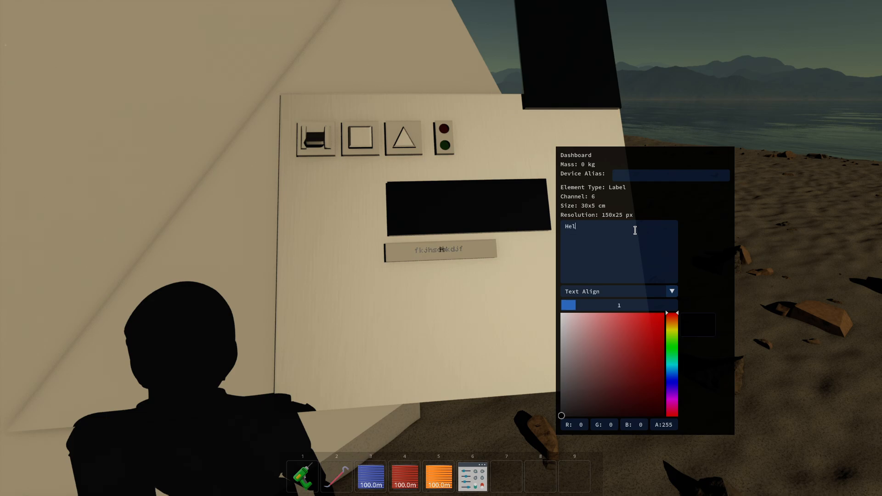
type("lo")
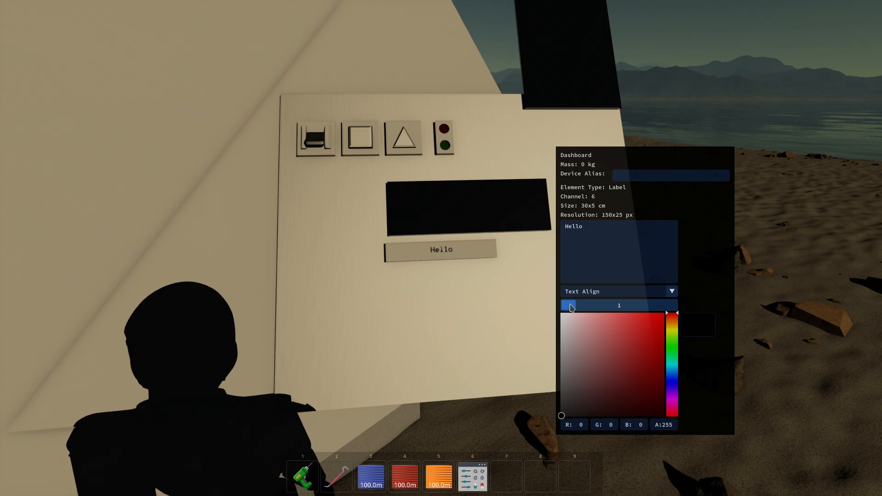
left_click(663, 314)
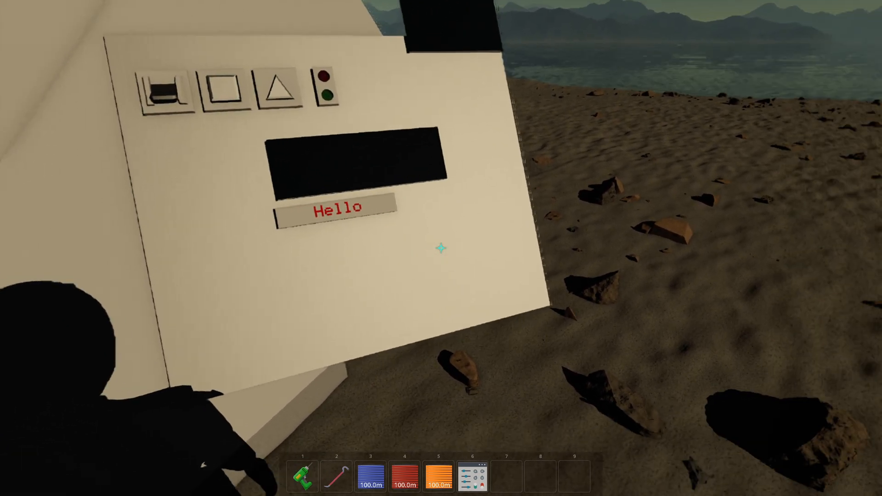
mouse_move(441, 248)
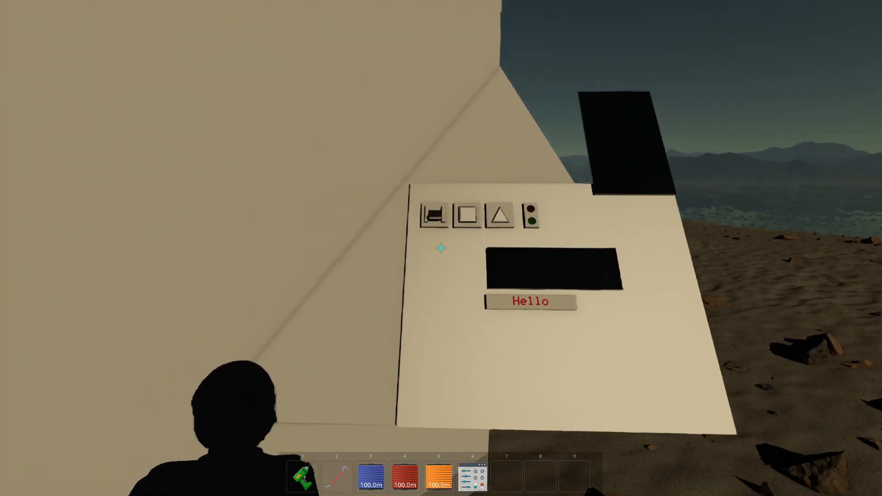
mouse_move(441, 248)
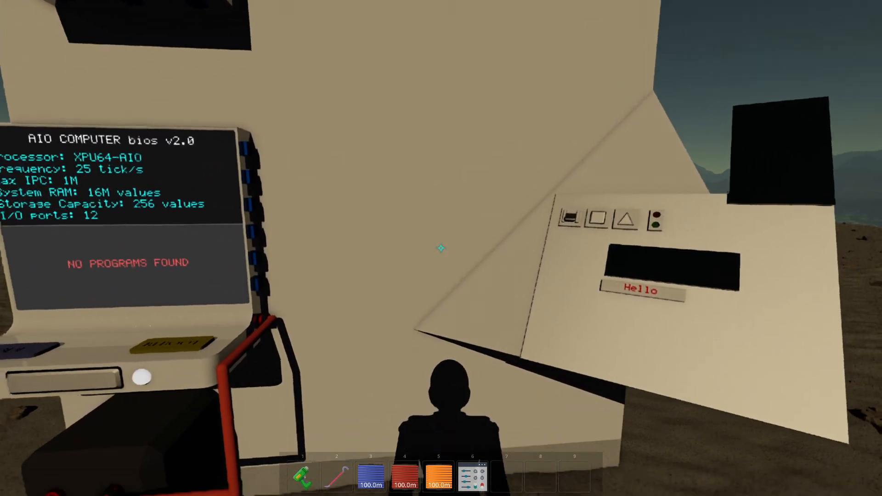
mouse_move(441, 248)
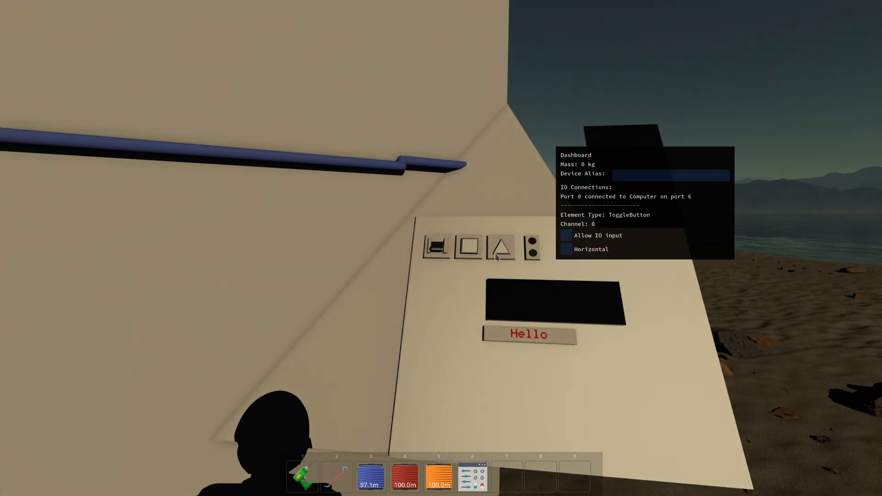
mouse_move(462, 258)
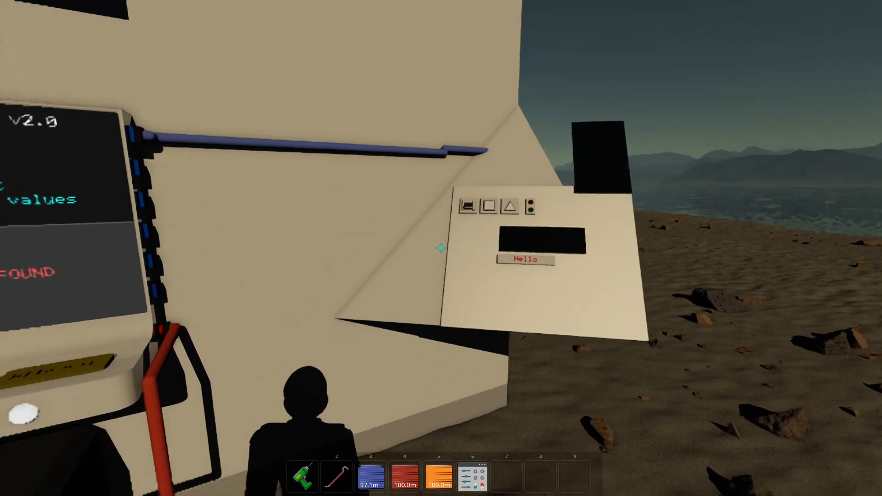
mouse_move(441, 248)
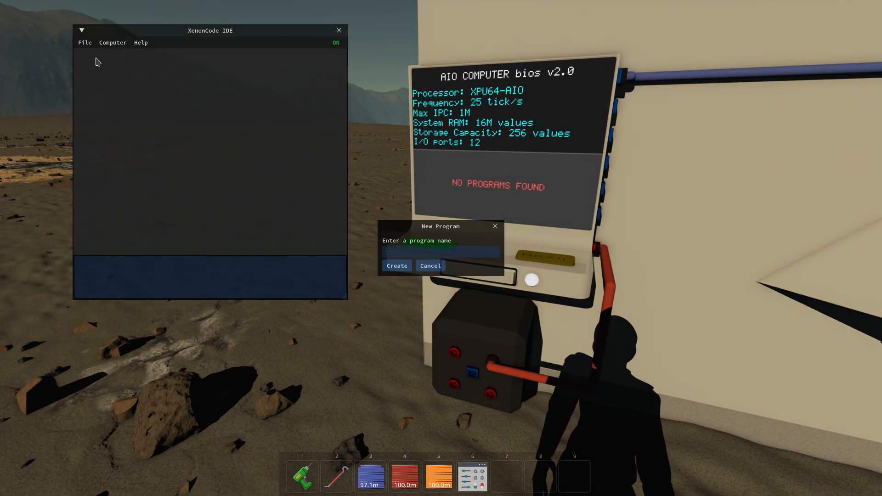
- Create the program "test" with a Dashboard input node on port 6
left_click(397, 265)
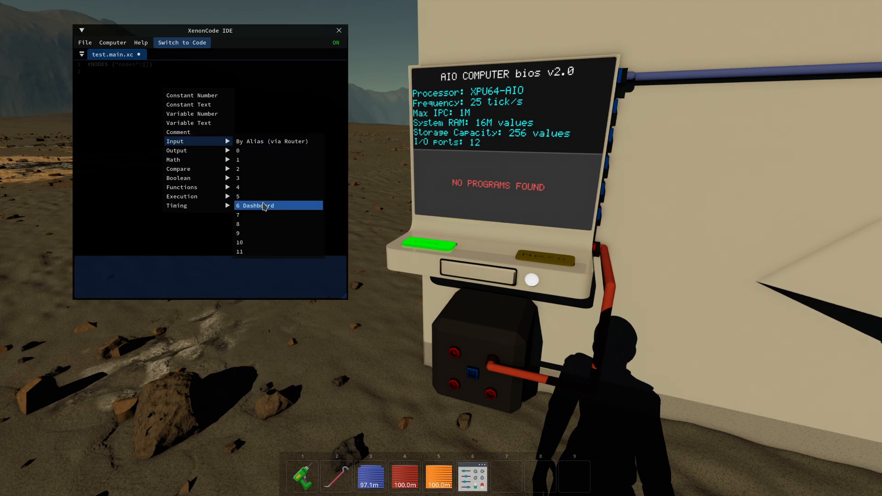
left_click(257, 205)
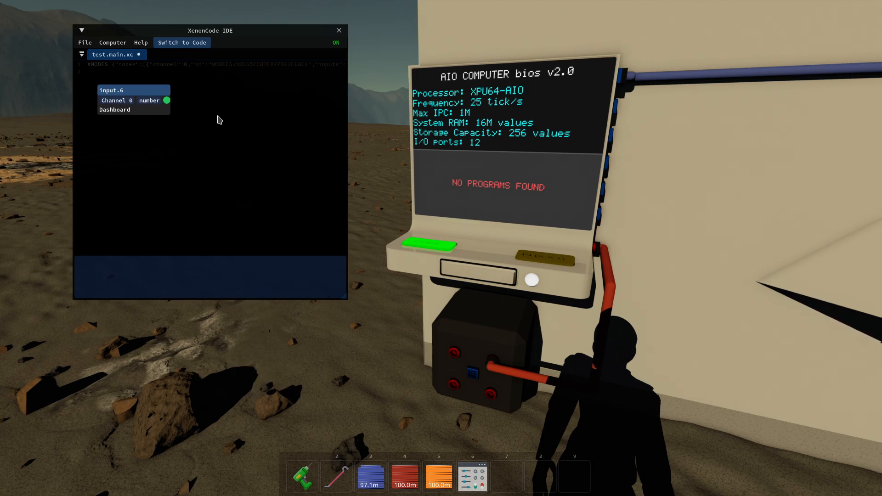
mouse_move(251, 142)
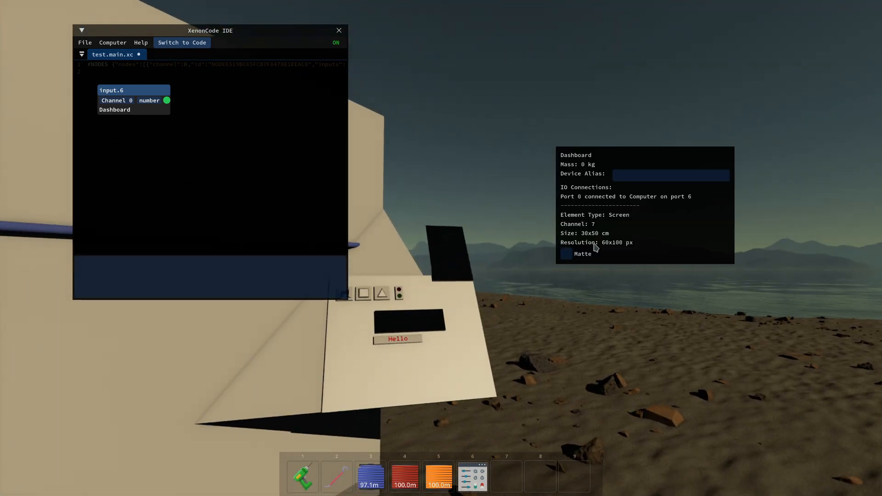
mouse_move(426, 250)
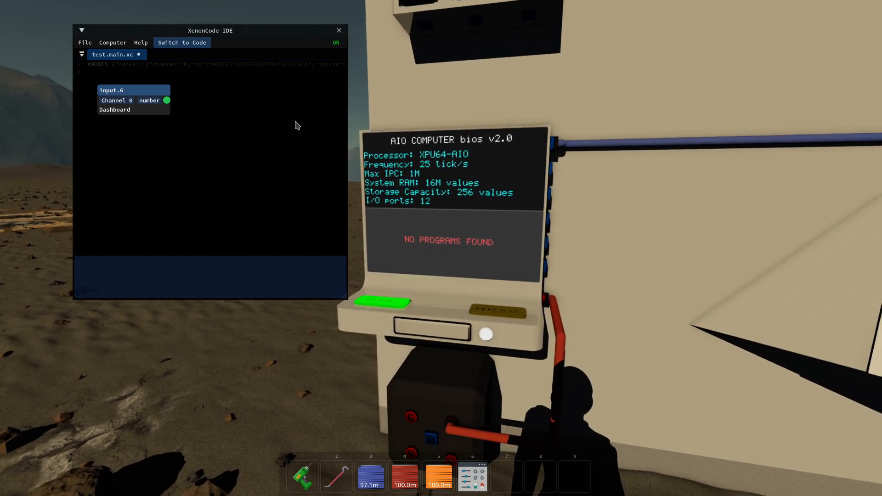
- Add a Dashboard output node and extend it to six channels
right_click(297, 125)
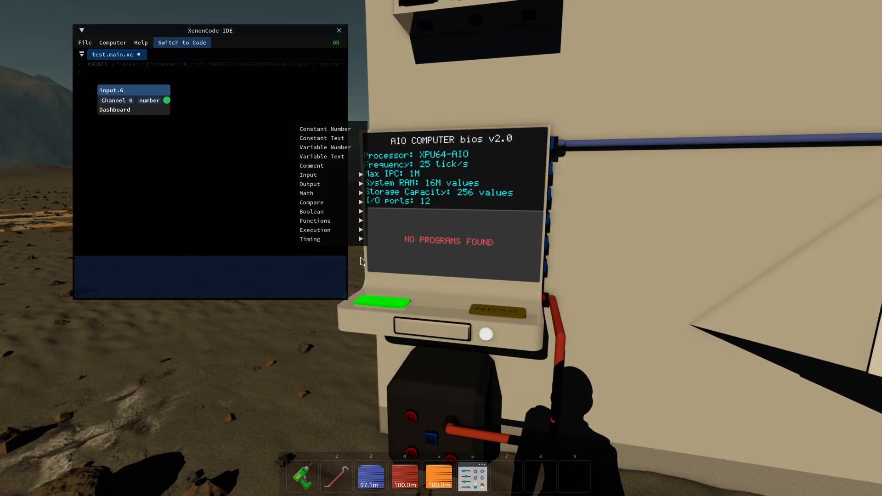
left_click(309, 183)
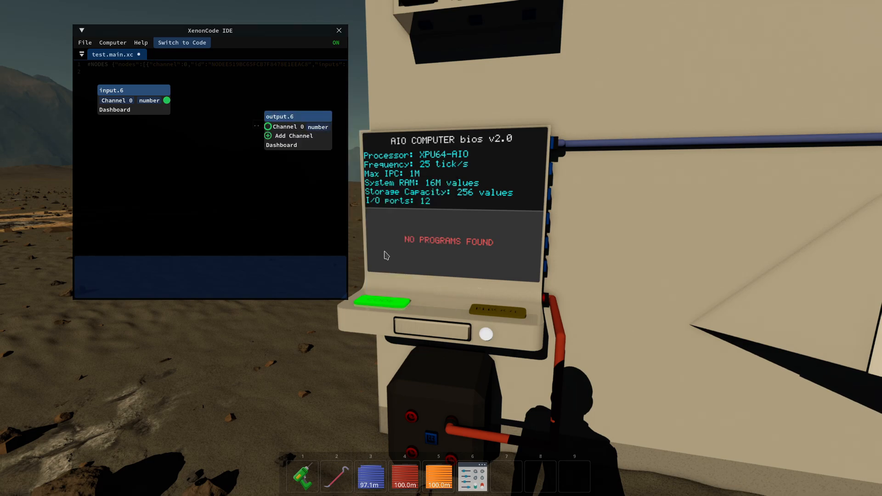
left_click(269, 136)
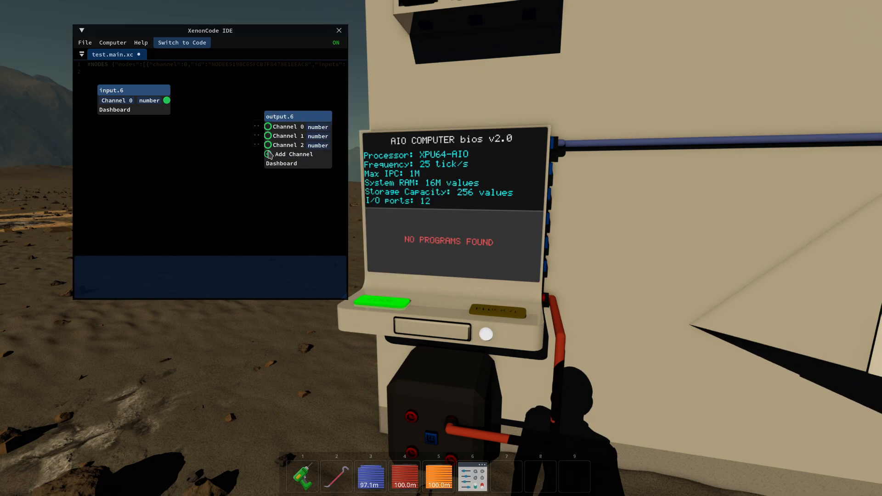
left_click(292, 155)
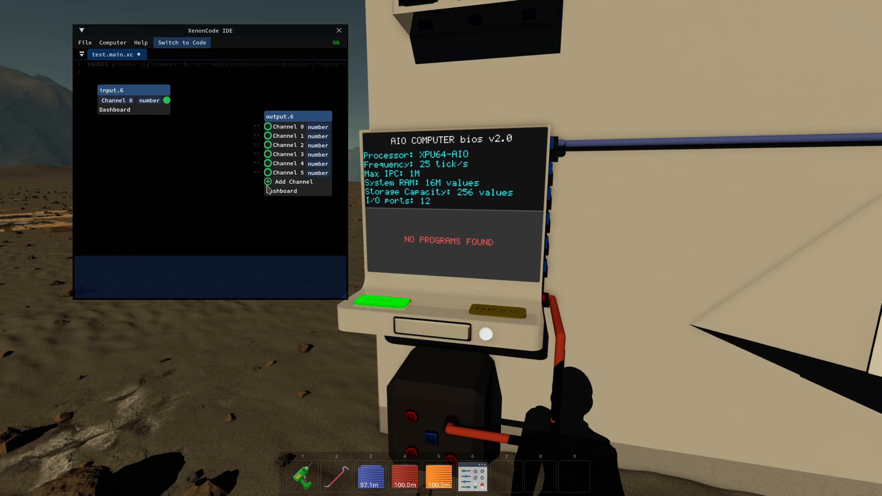
left_click(292, 181)
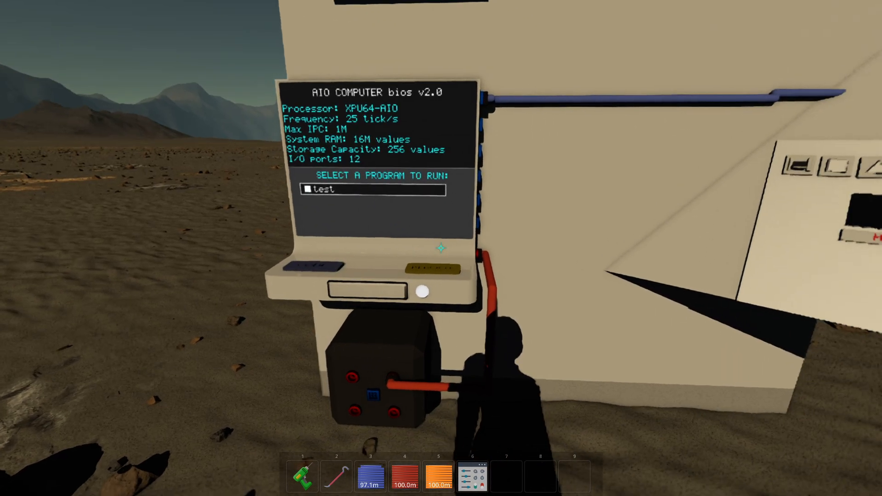
mouse_move(441, 248)
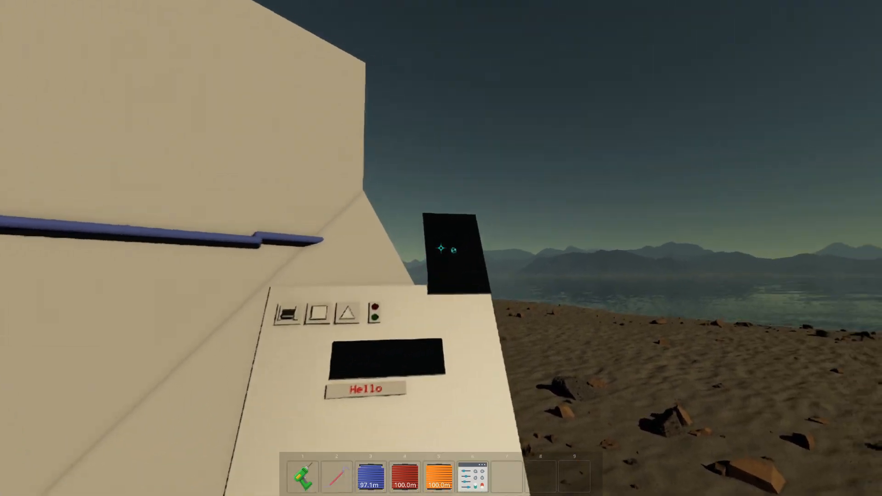
mouse_move(440, 248)
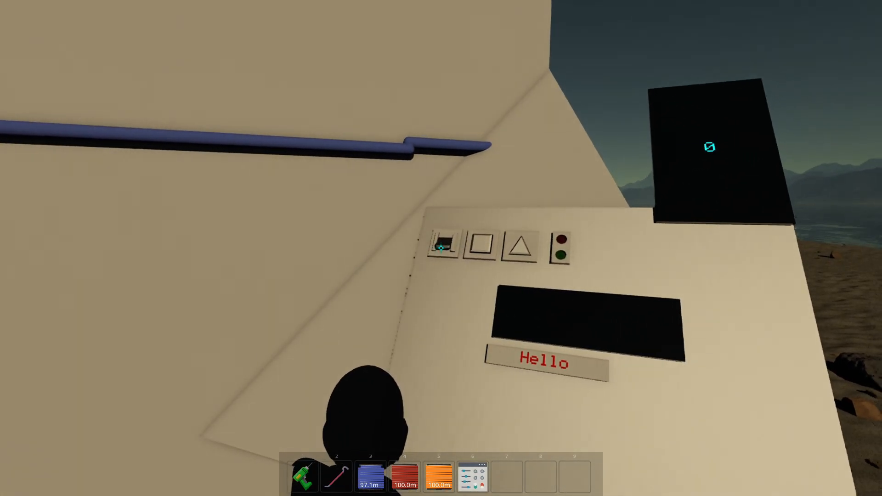
mouse_move(441, 248)
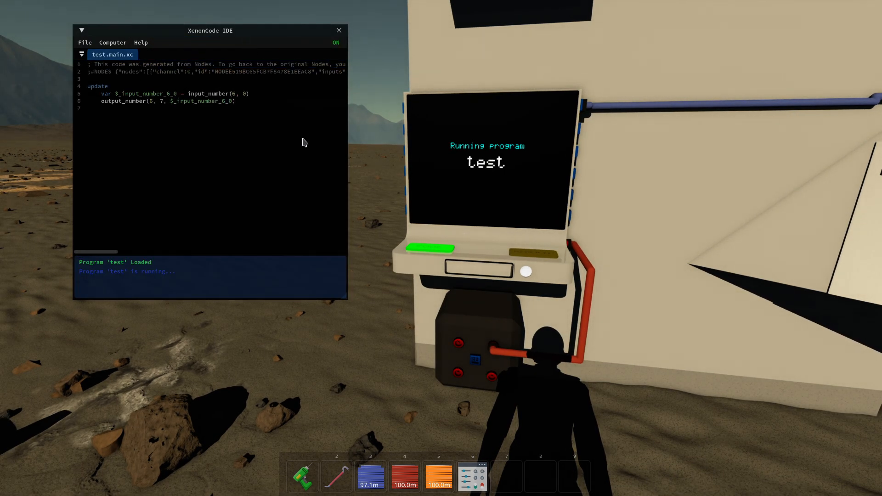
mouse_move(172, 106)
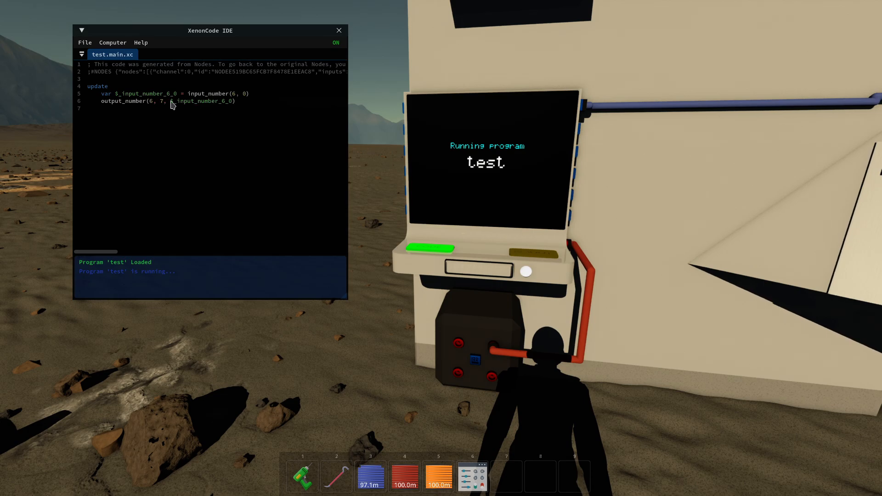
mouse_move(95, 99)
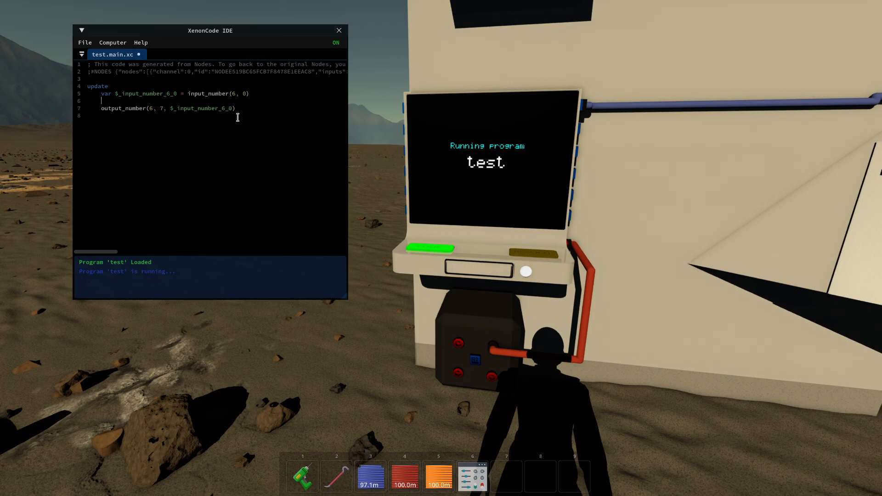
mouse_move(252, 109)
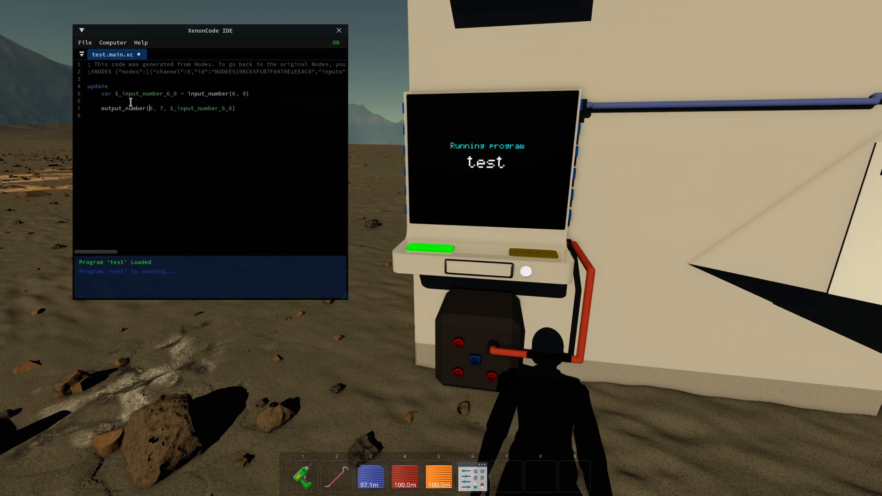
- Declare var $scr = screen(6,7) above the update block
key("enter")
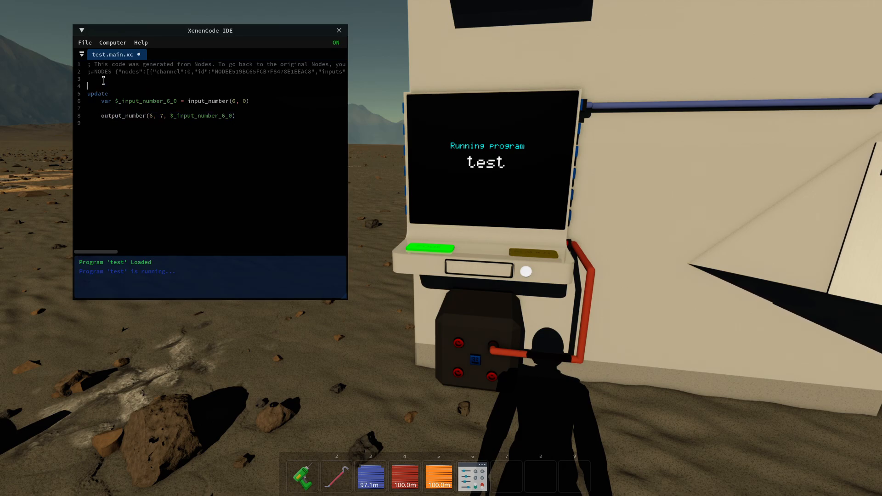
type("var $")
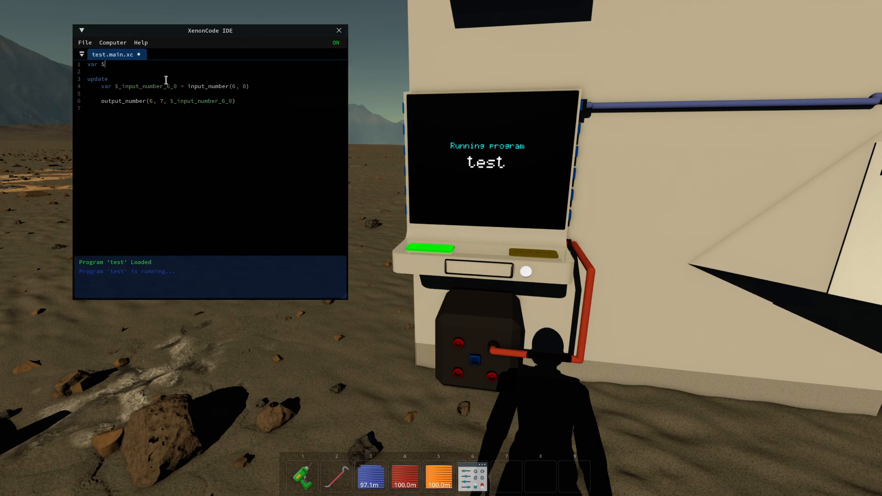
type("scr = sc")
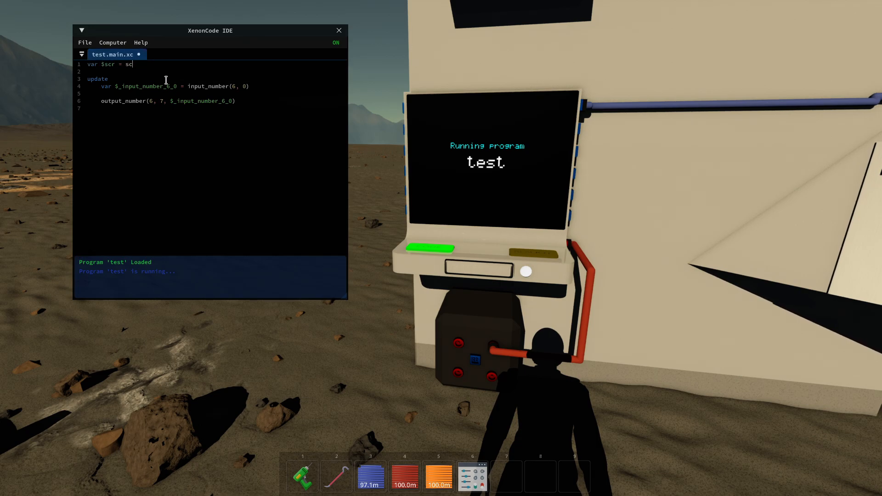
type("reen(")
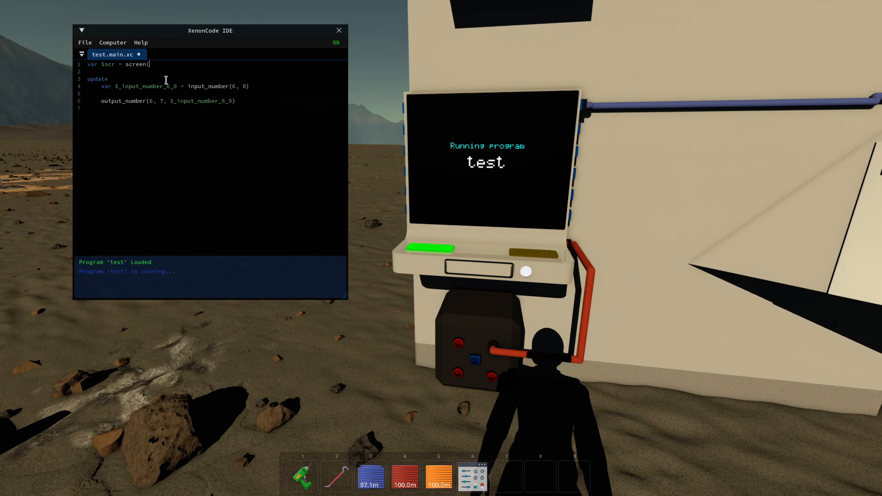
type("6,7")
left_click(210, 101)
type("$scr")
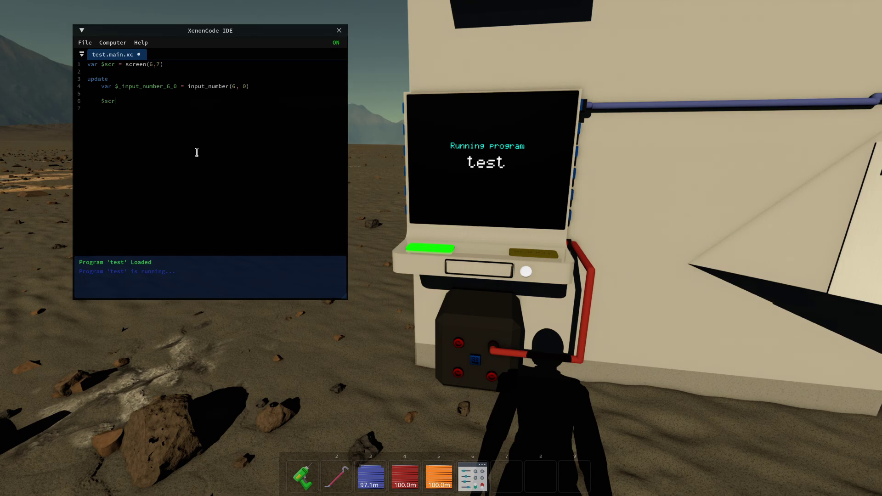
- In update, add $scr.blank(0), $scr.write("Hello") and an if $_input_number_6_0 line before the write
type(".blank(")
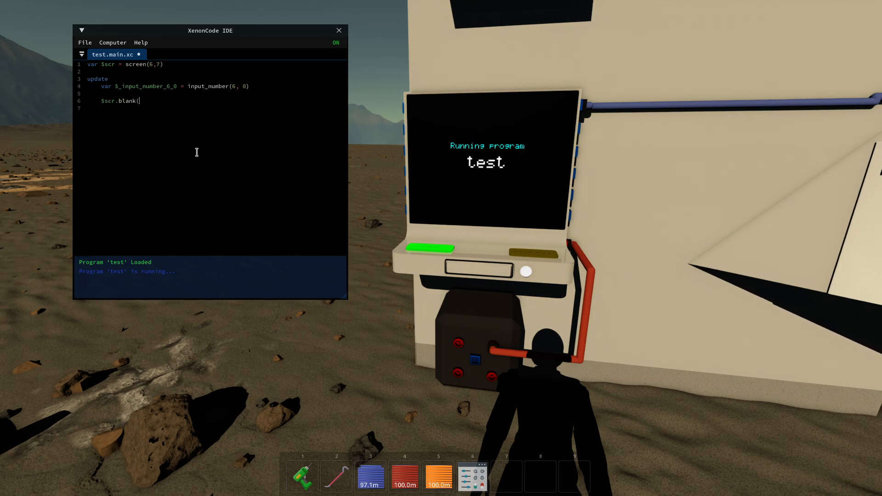
type("0)")
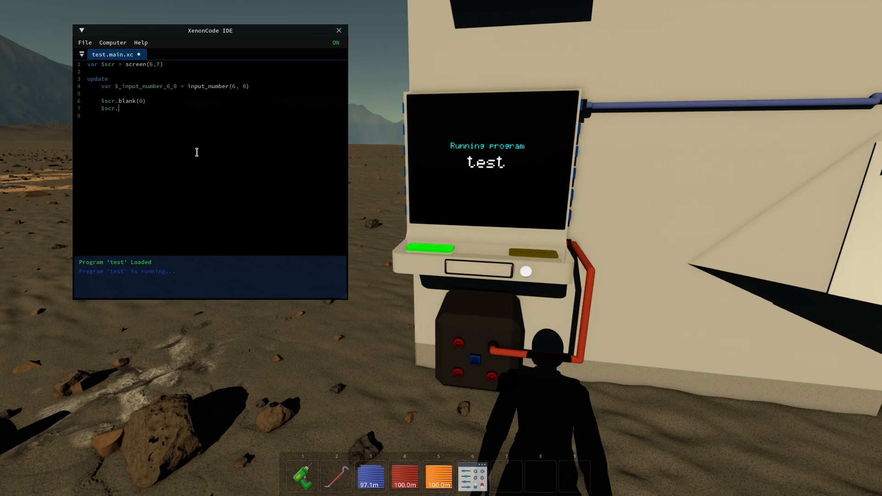
type("write(")
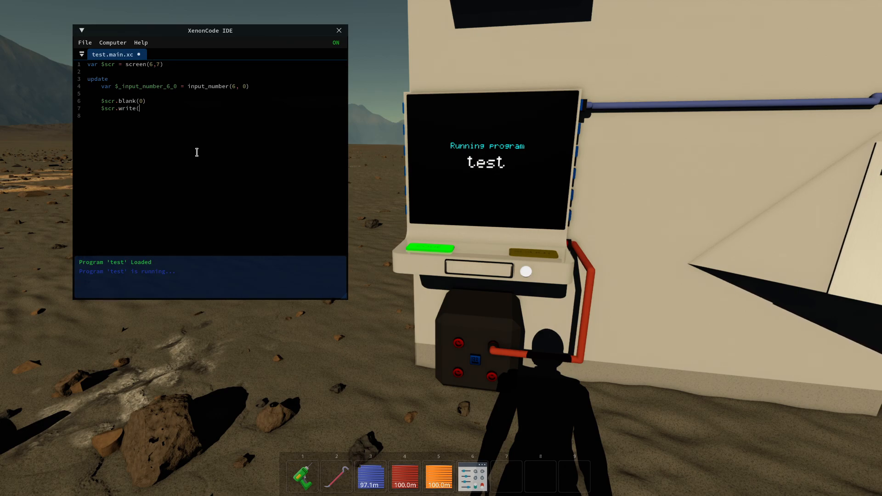
mouse_move(175, 98)
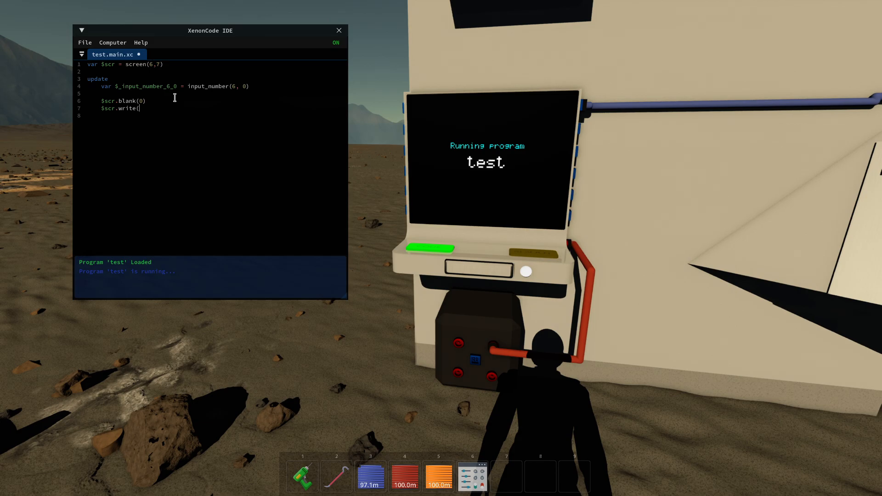
type("\"Hel")
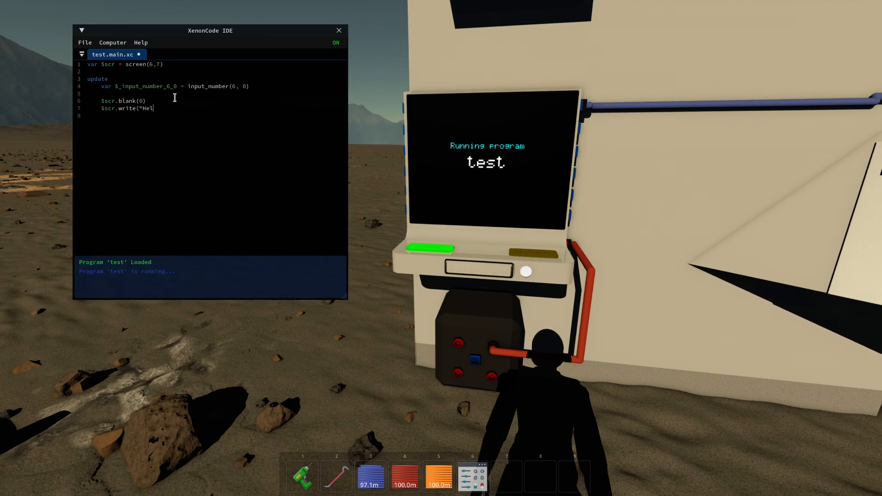
type("lo\")")
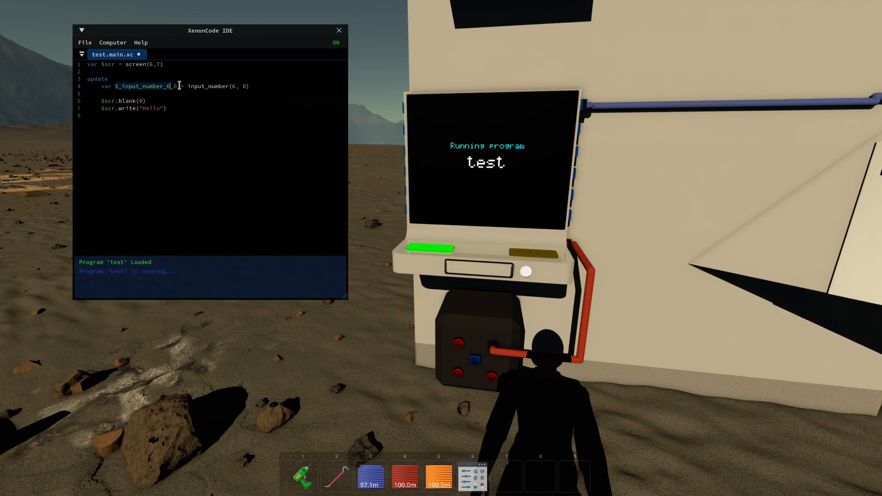
key("Enter")
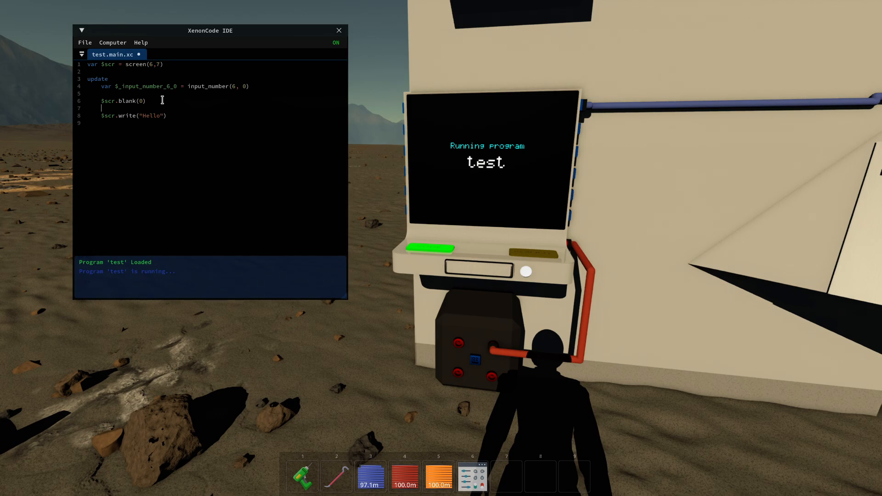
type("if $_input_number_6_0")
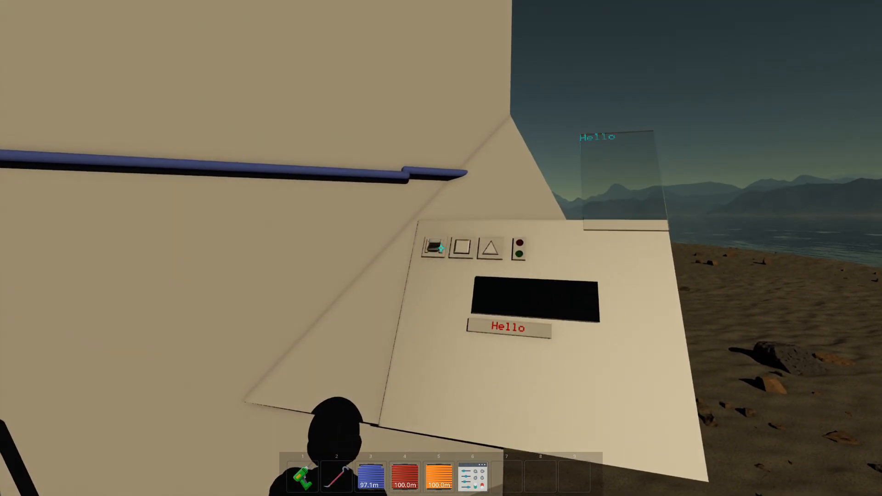
mouse_move(441, 249)
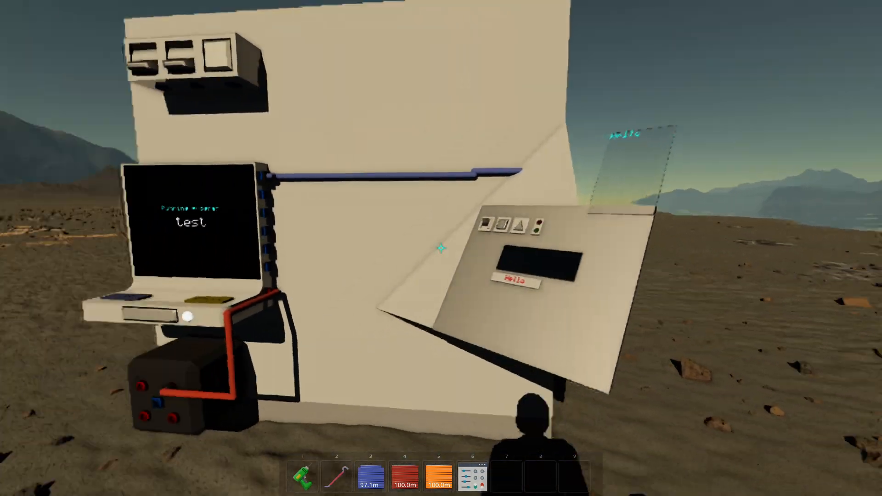
mouse_move(441, 248)
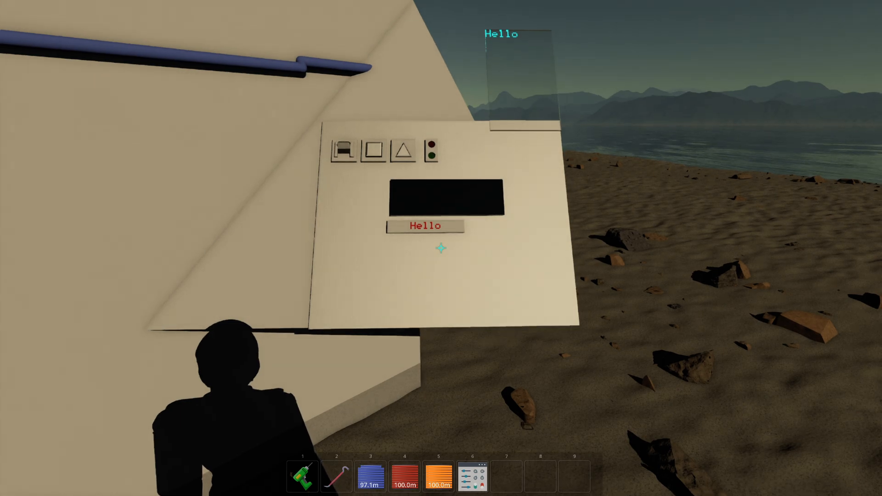
mouse_move(441, 247)
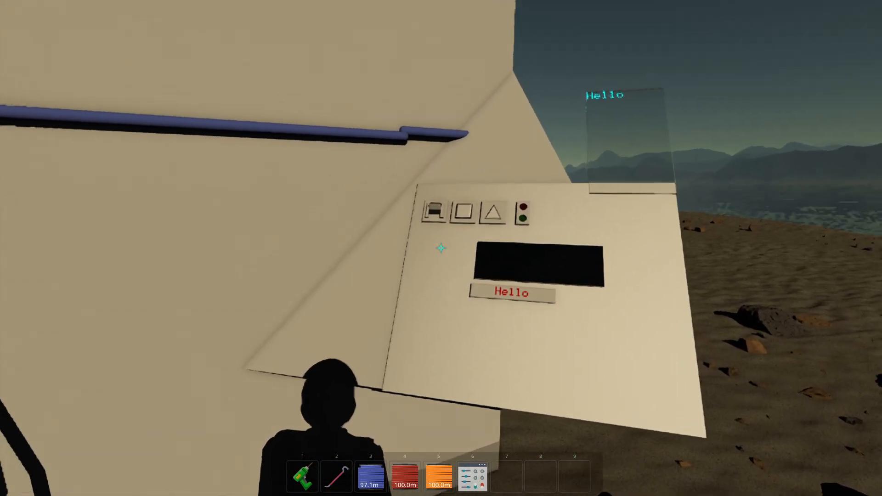
mouse_move(441, 248)
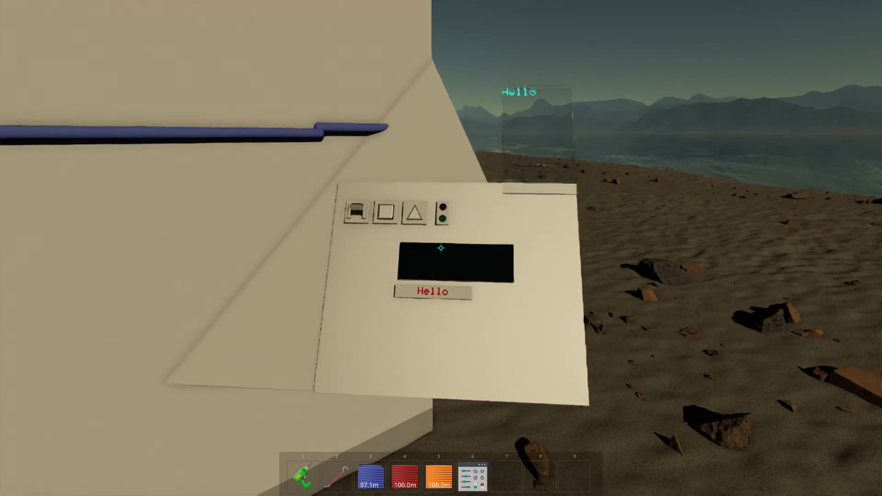
mouse_move(441, 248)
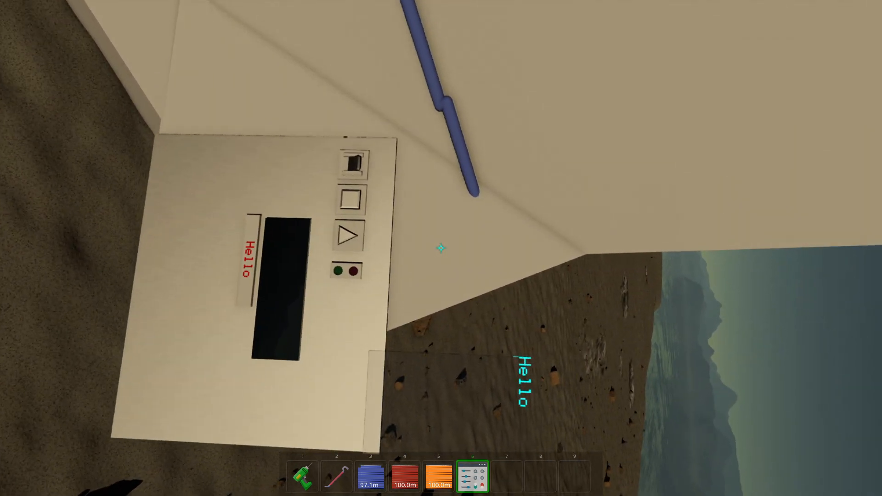
mouse_move(440, 248)
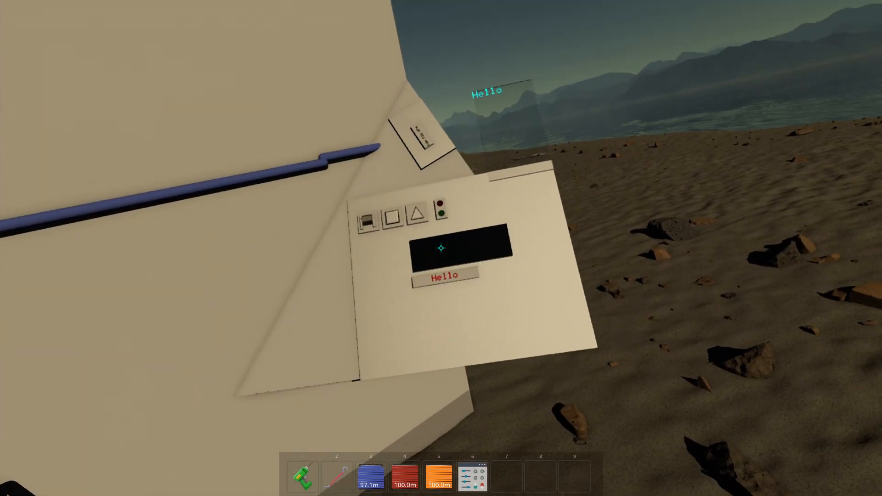
mouse_move(441, 248)
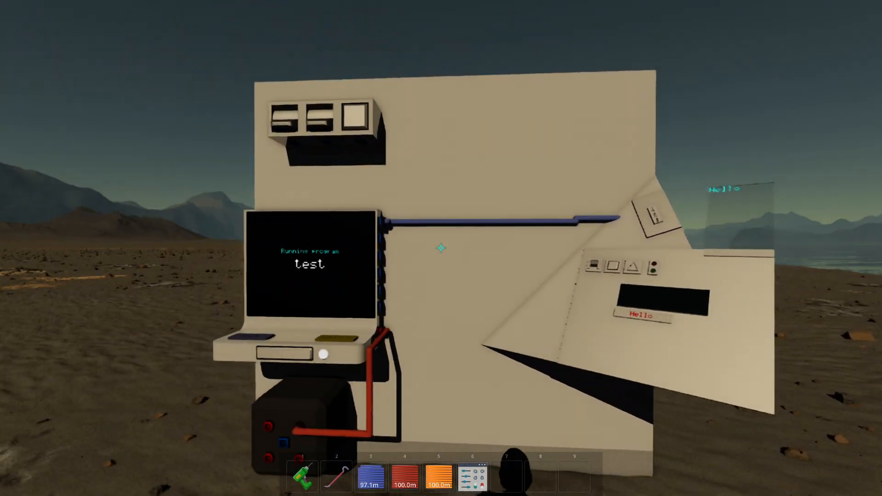
mouse_move(441, 248)
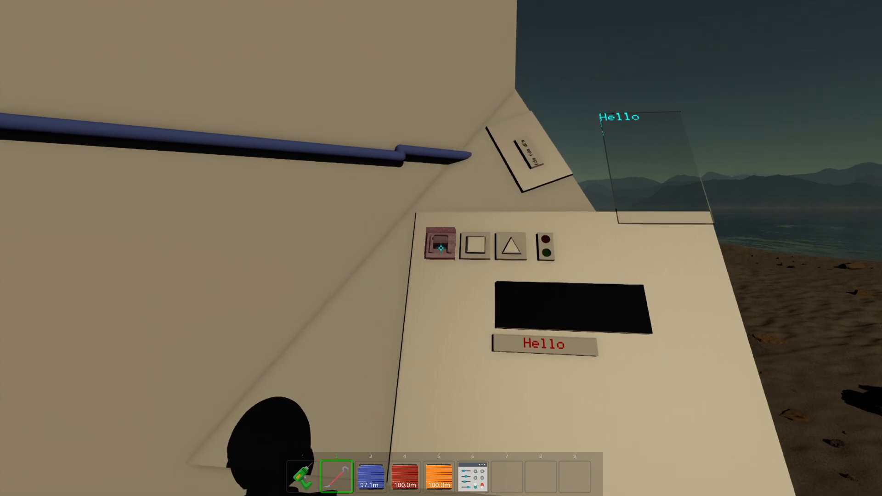
- Relocate the toggle switch from the top button row to the dashboard's lower corner
left_click(440, 247)
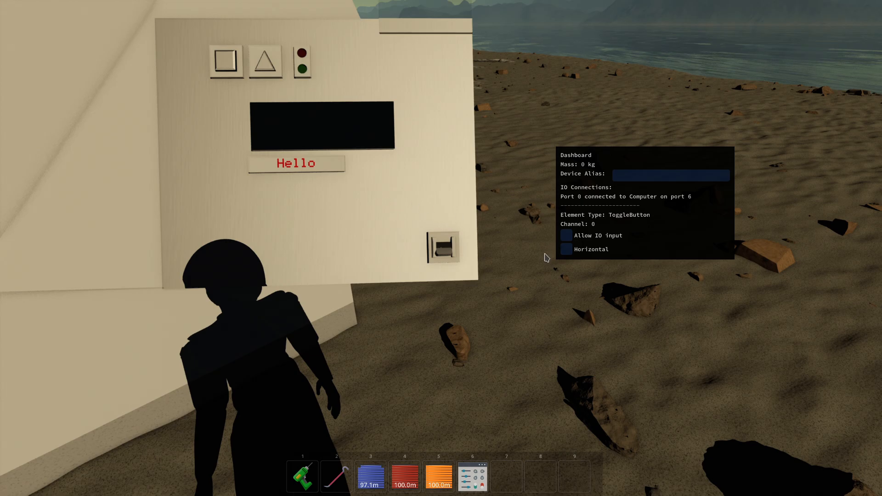
mouse_move(428, 181)
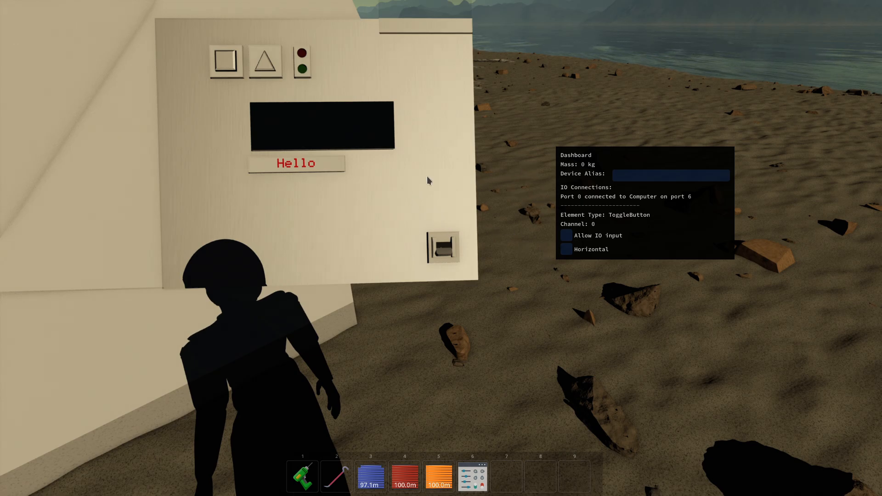
mouse_move(439, 233)
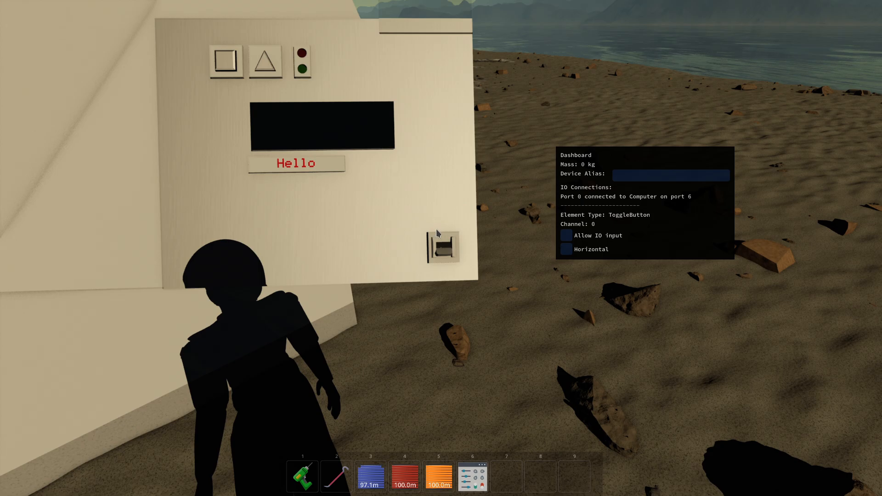
mouse_move(468, 185)
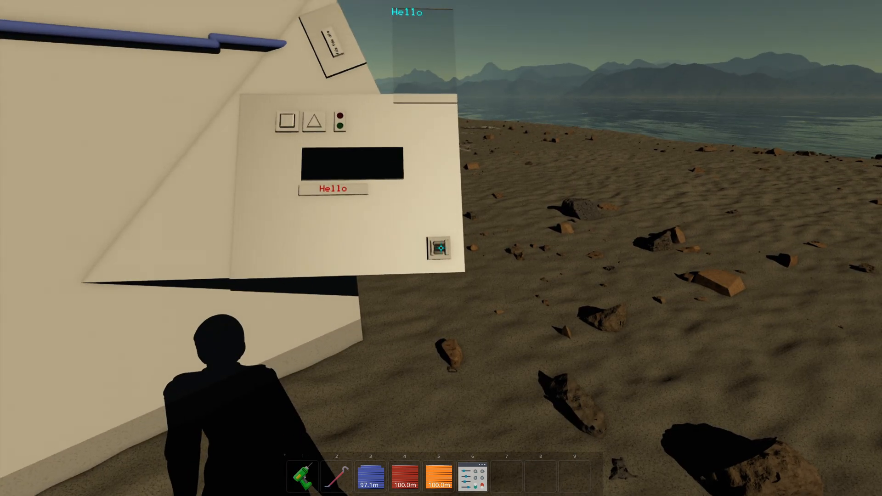
mouse_move(441, 248)
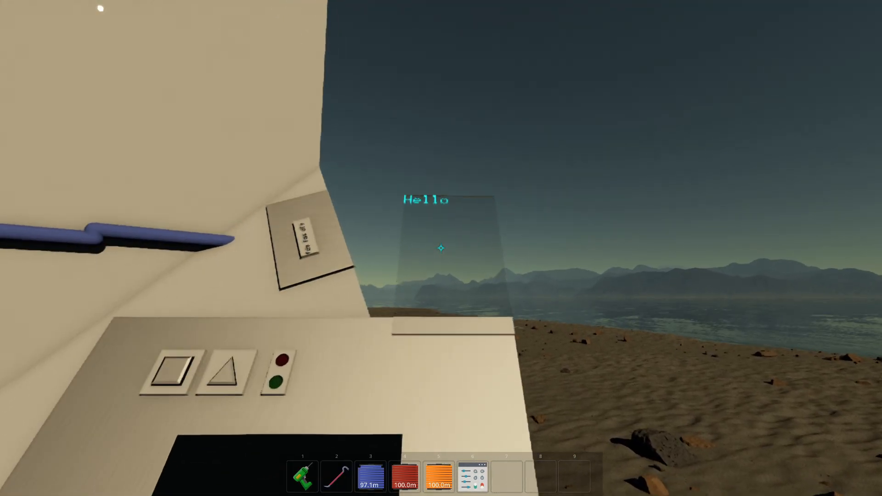